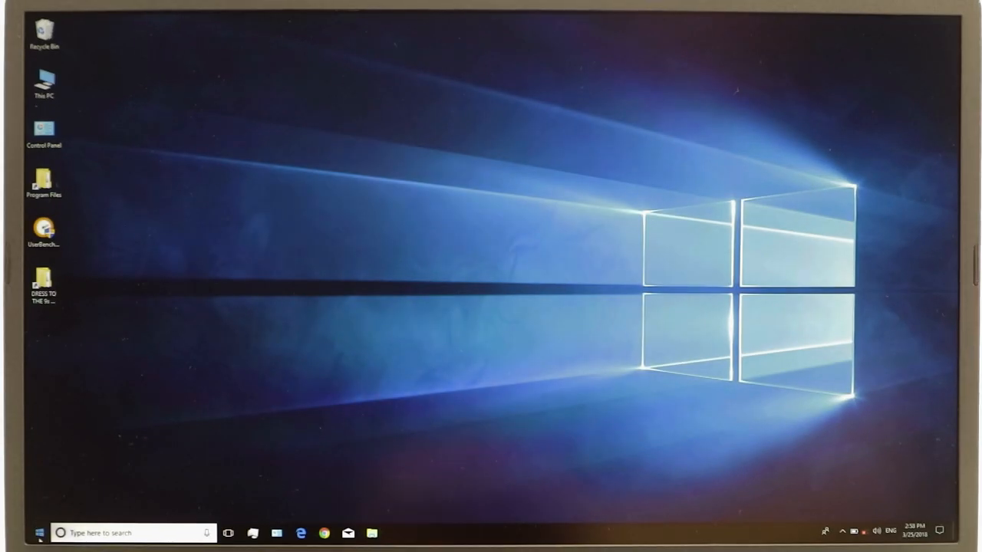
Launch Adobe Premiere Pro CC 2017 from the Start menu and load the project
left_click(37, 532)
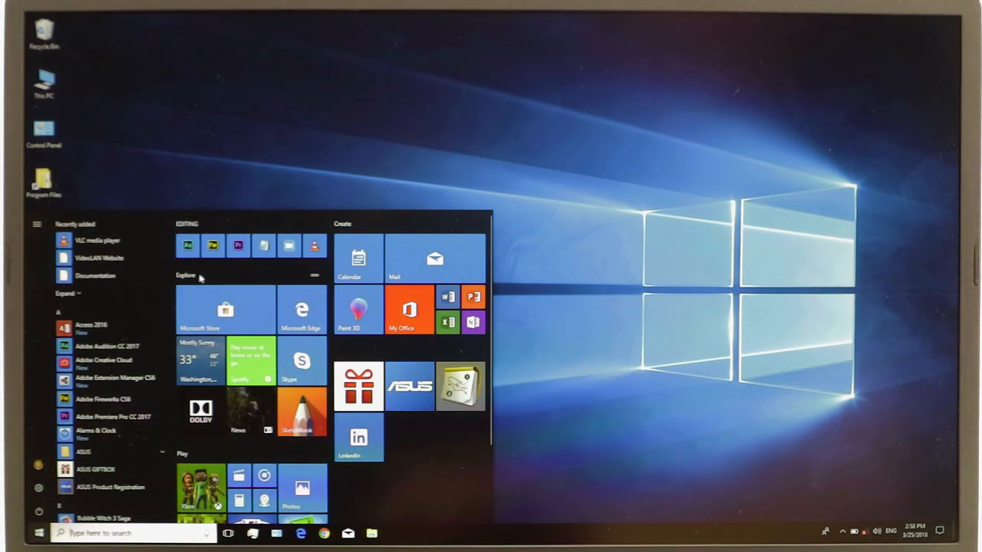
mouse_move(237, 245)
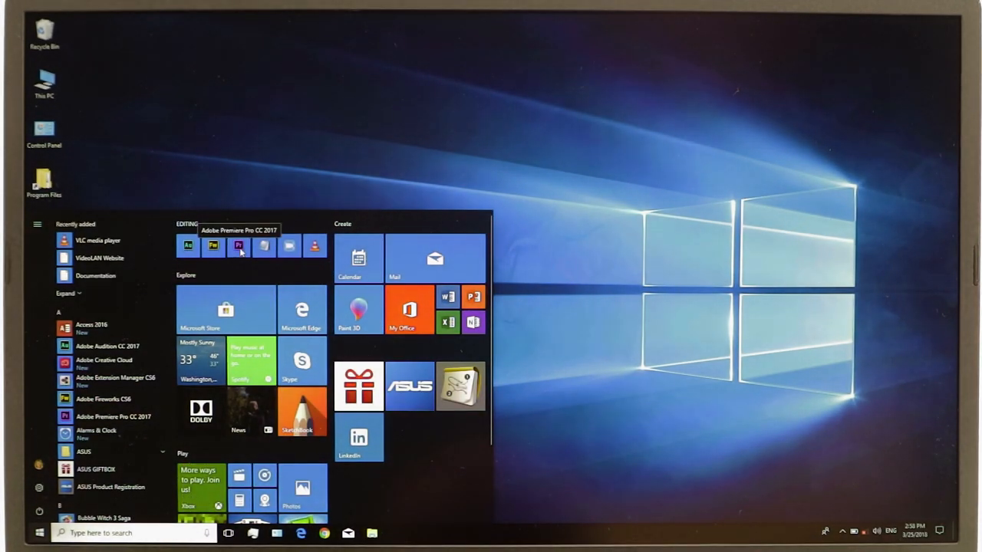
left_click(239, 245)
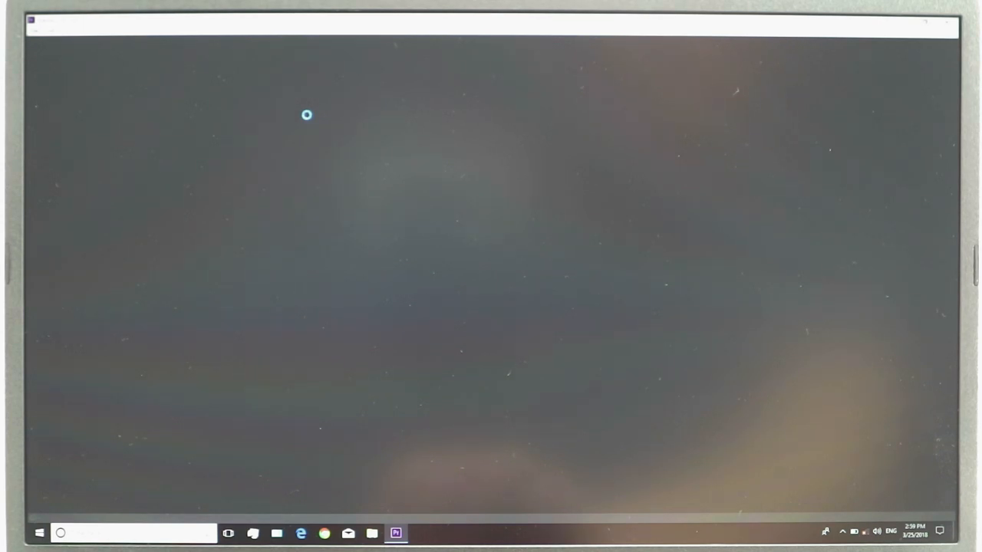
left_click(396, 533)
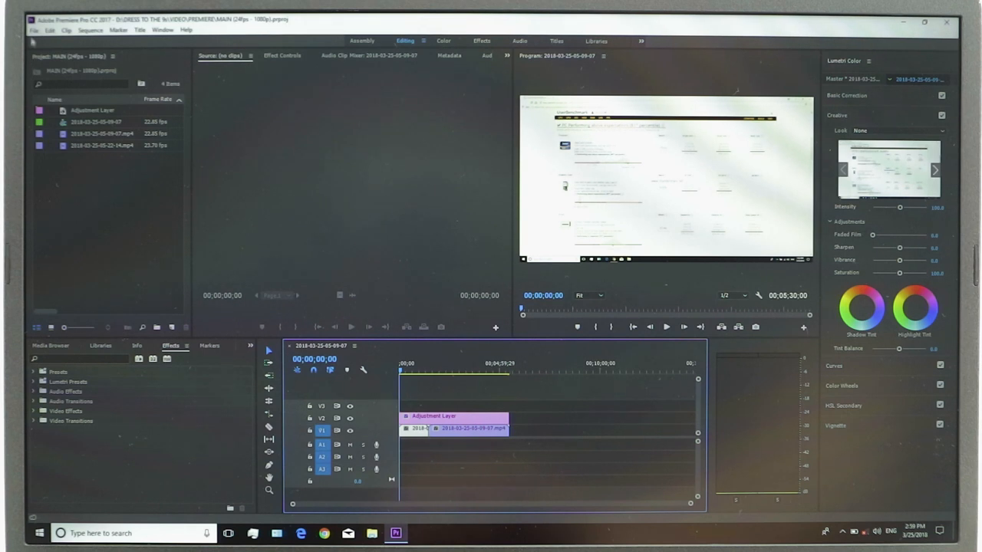
Export the sequence with the adjustment layer as an H.264 video to the chosen folder
left_click(34, 29)
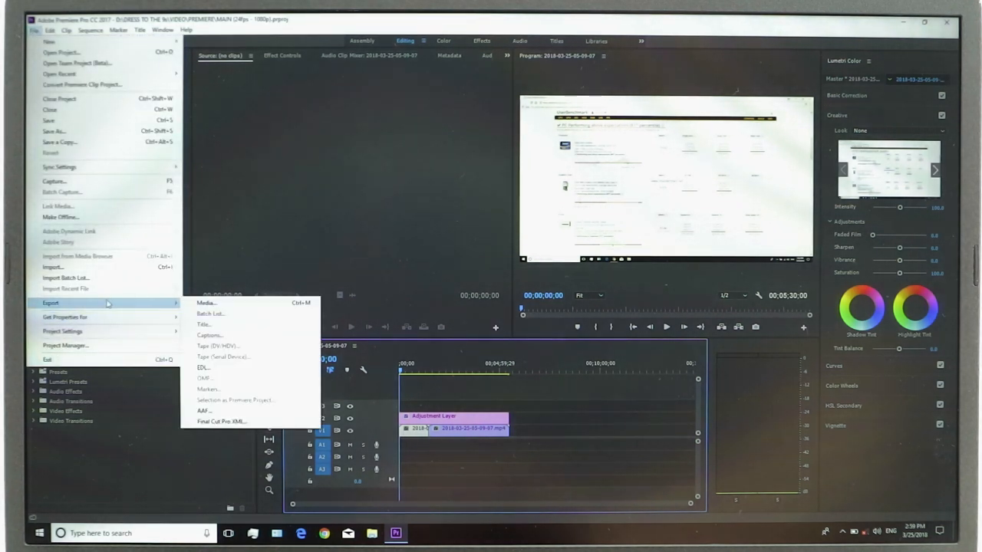
mouse_move(207, 303)
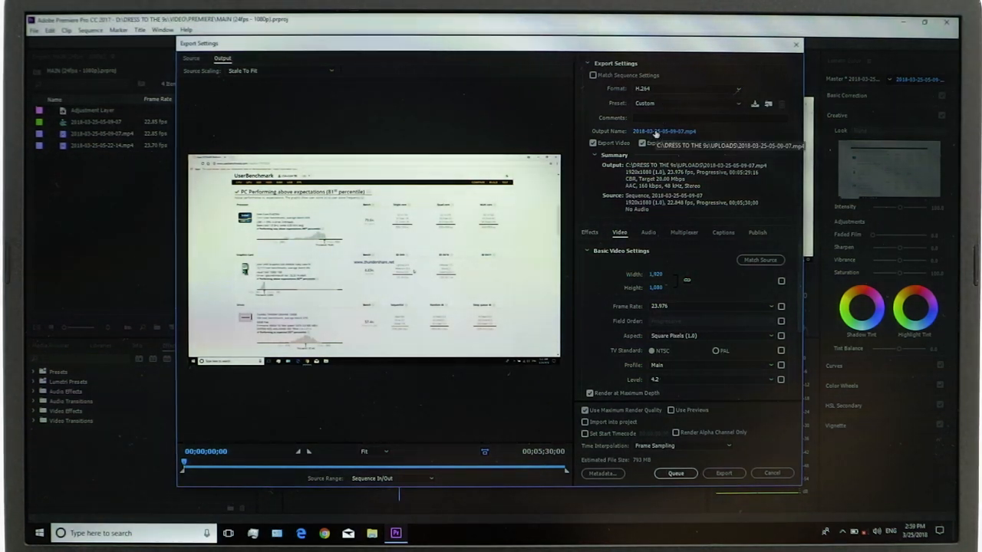
left_click(663, 130)
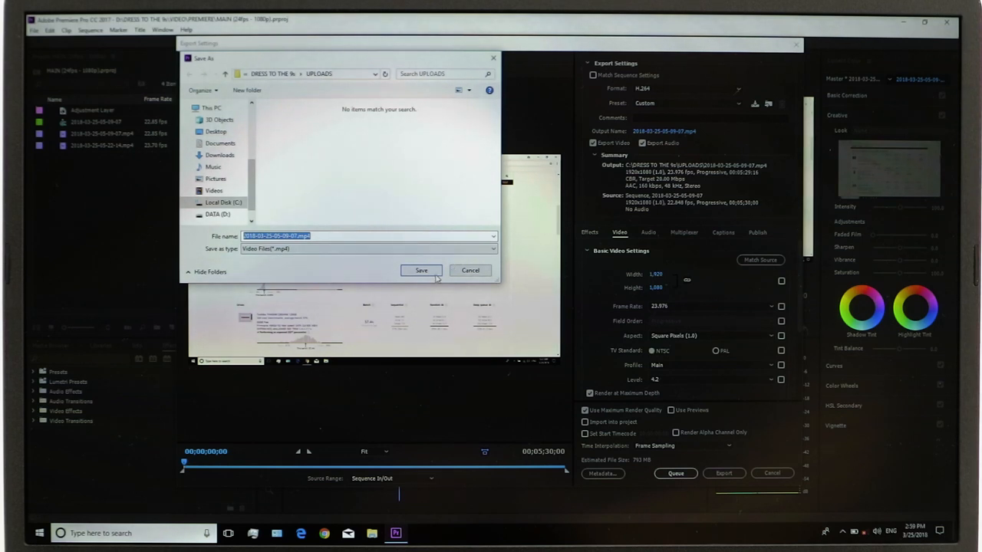
left_click(420, 270)
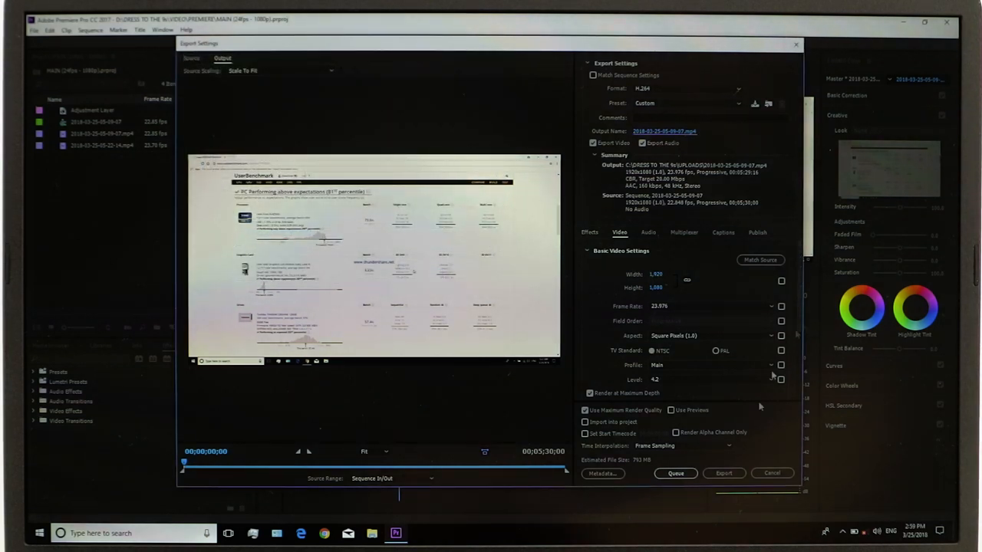
left_click(724, 472)
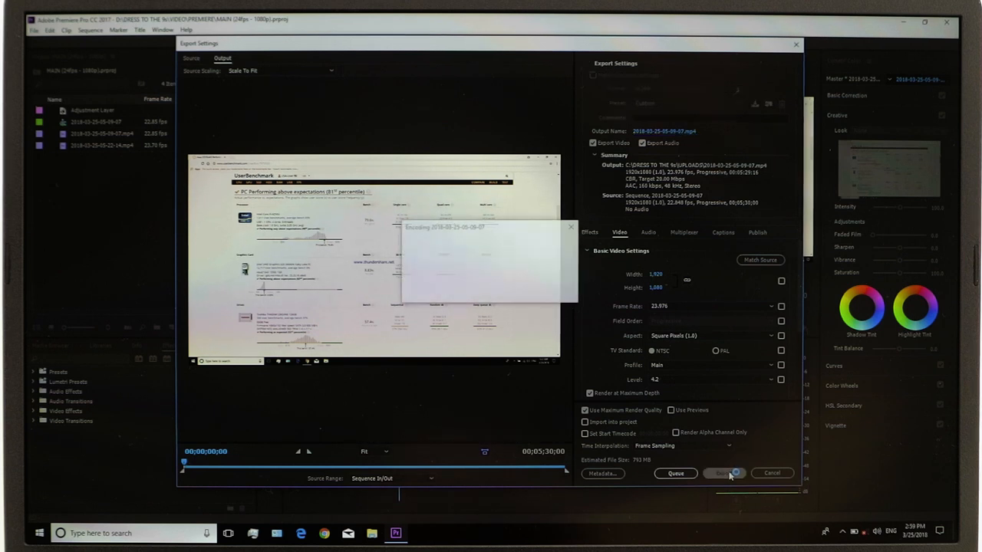
left_click(721, 472)
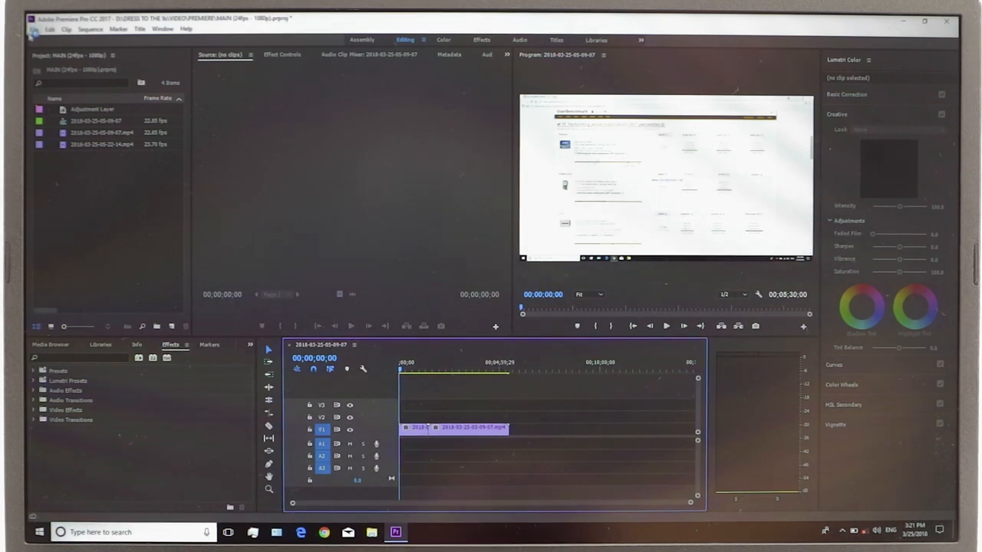
Export the clip-only sequence as a second H.264 video with the new output name
left_click(49, 28)
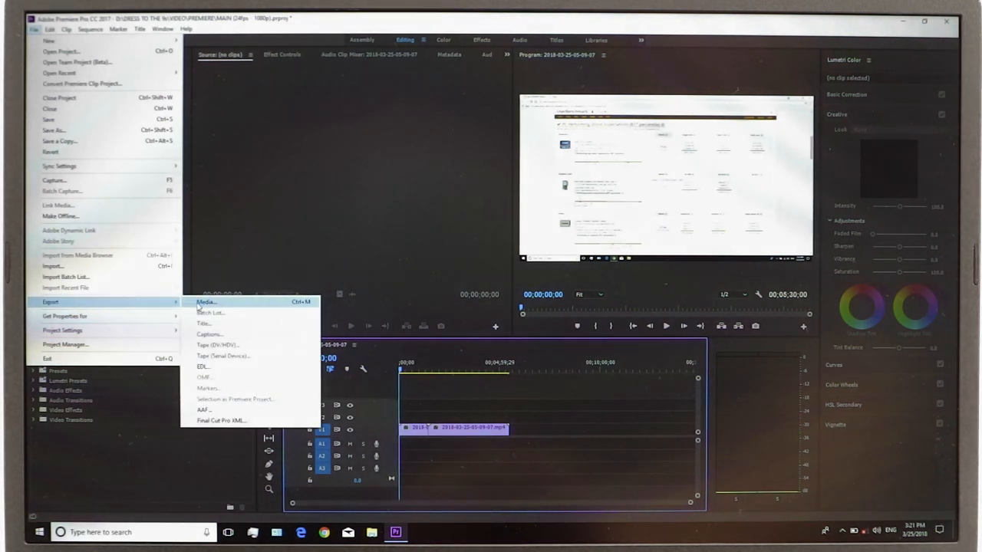
left_click(205, 301)
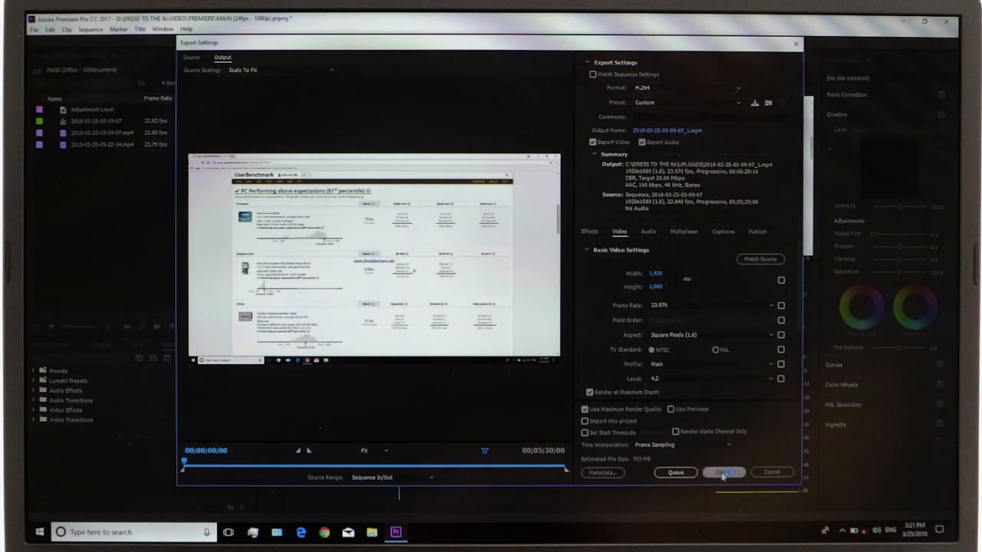
left_click(722, 472)
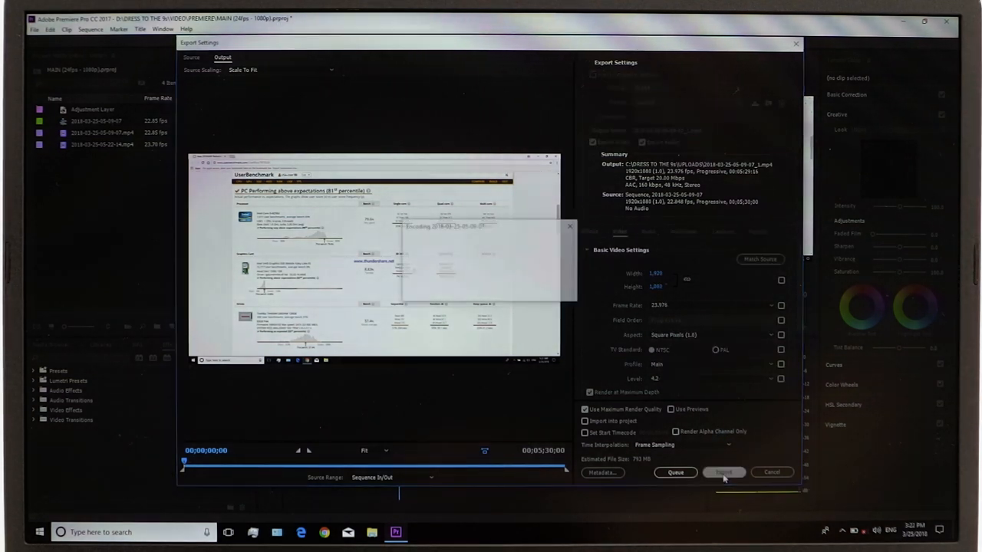
left_click(721, 472)
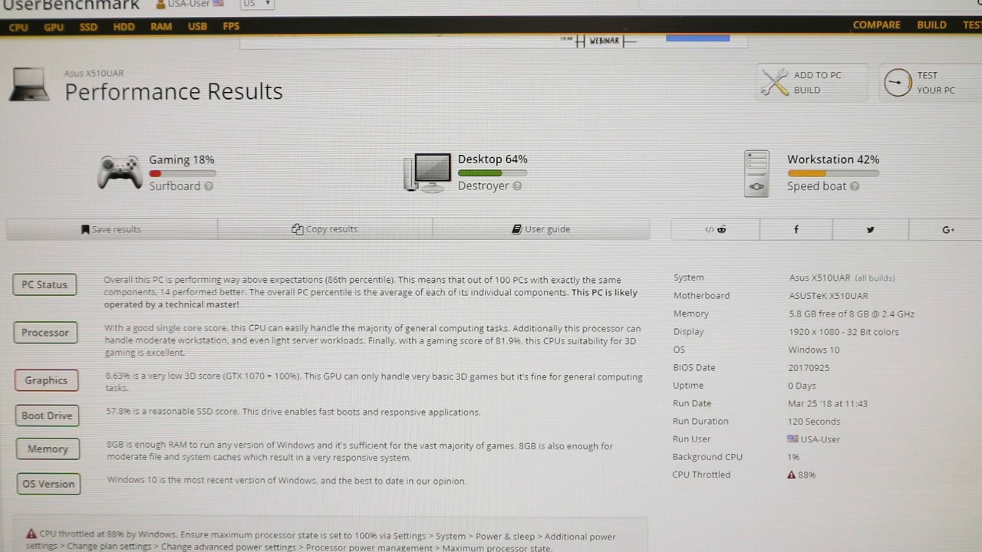
scroll("down", 3)
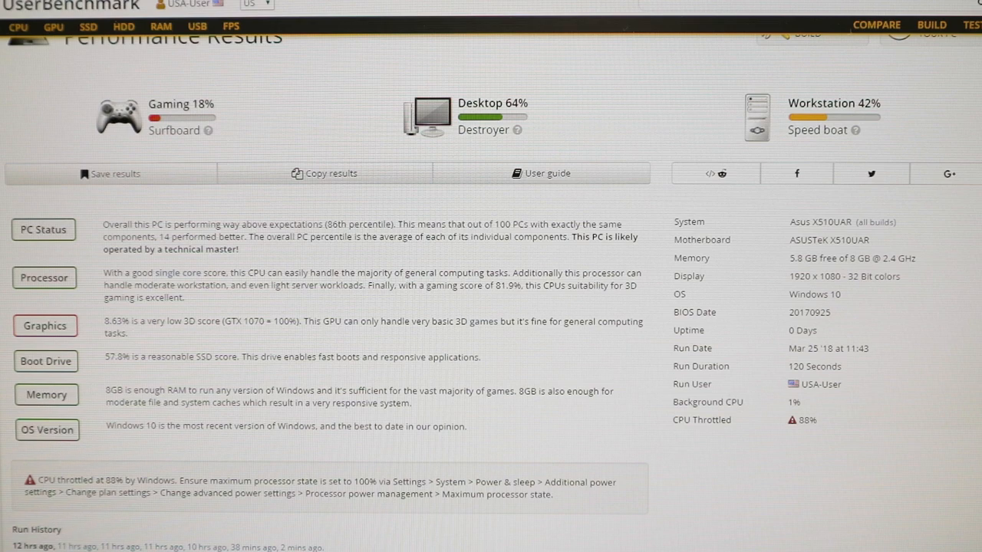
scroll("down", 3)
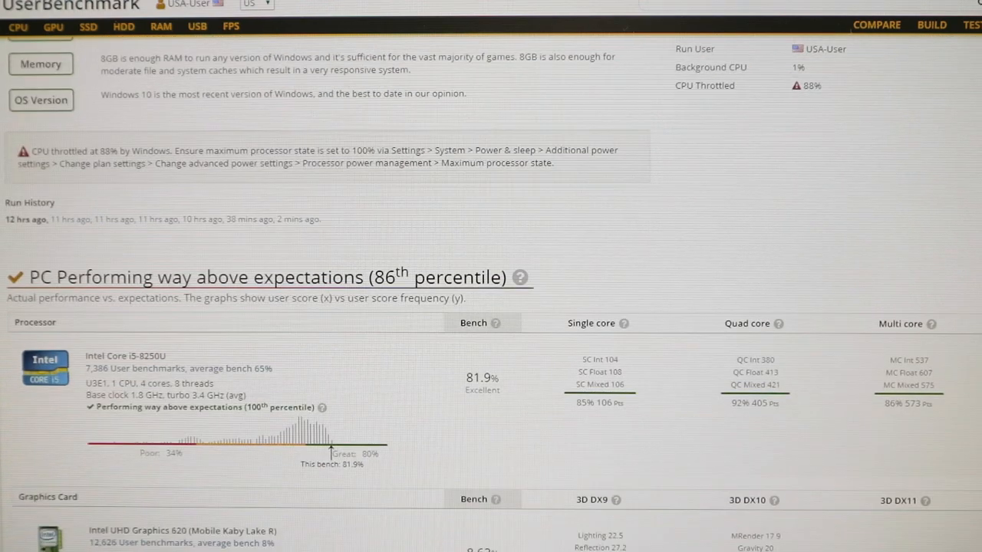
scroll("down", 3)
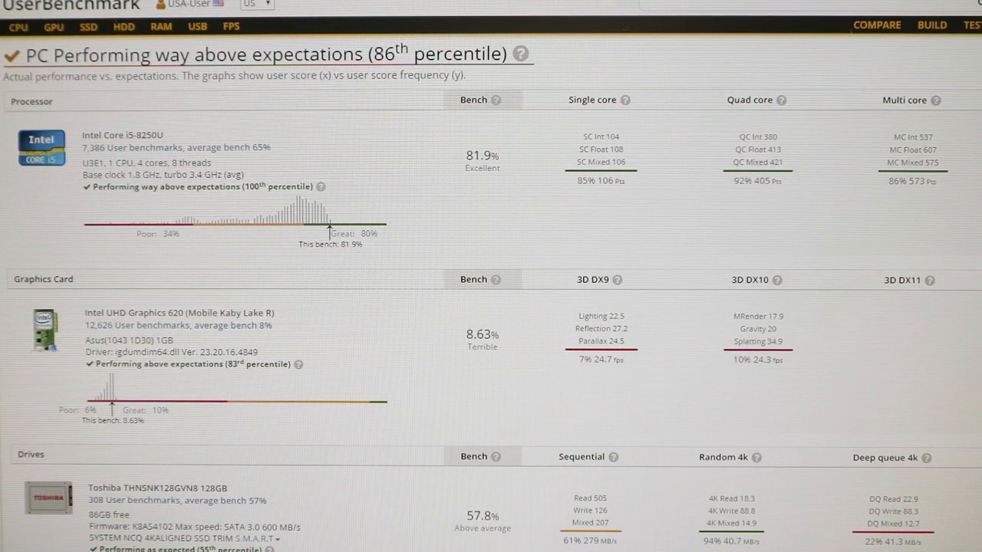
scroll("down", 3)
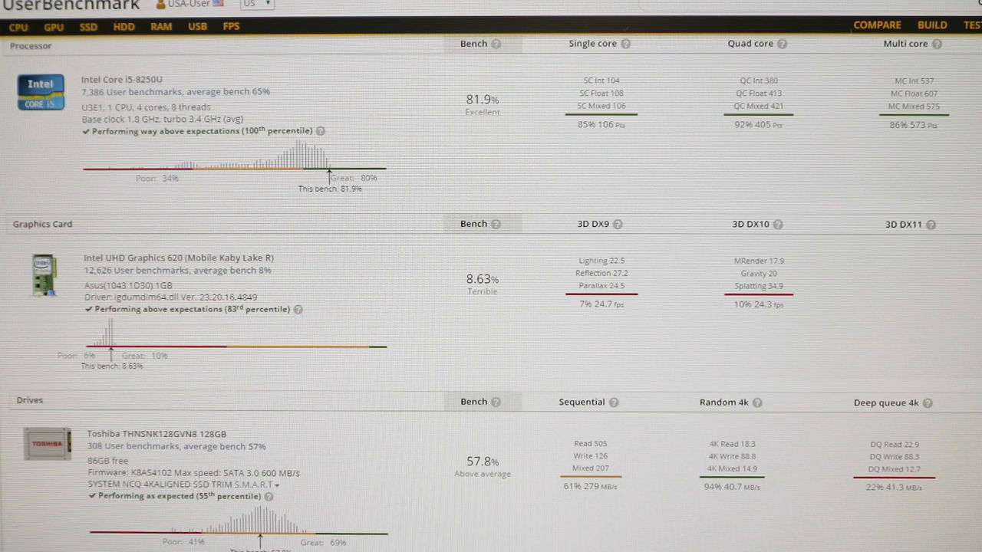
scroll("down", 3)
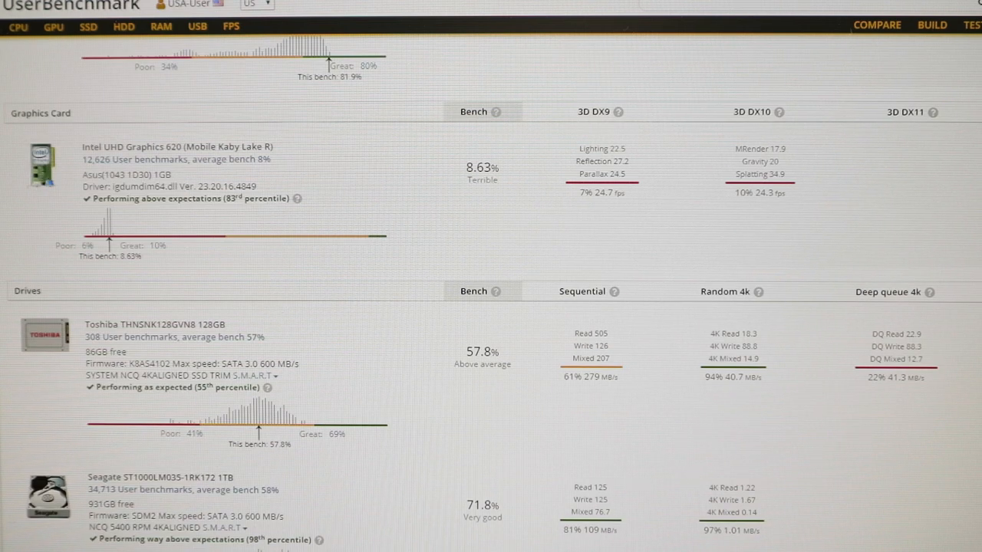
scroll("down", 3)
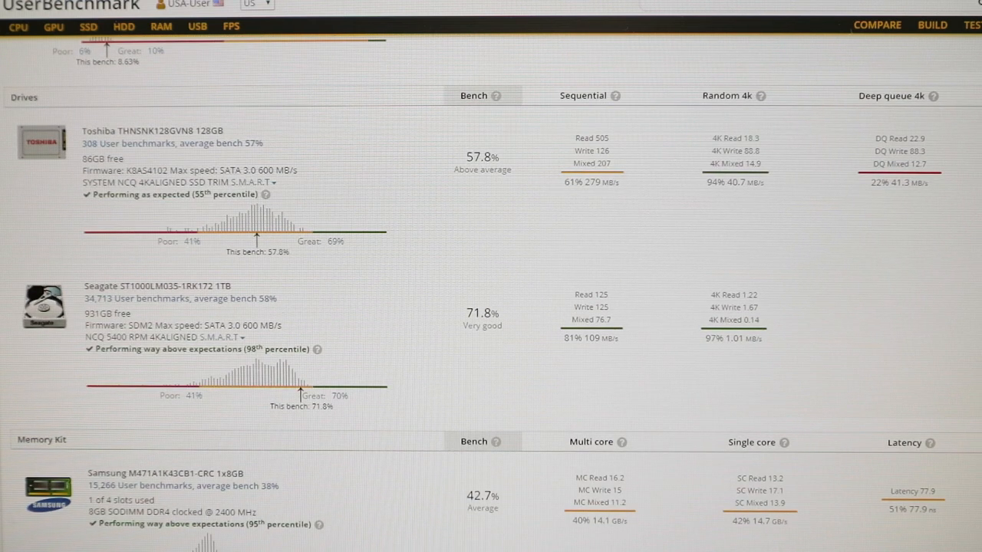
scroll("down", 3)
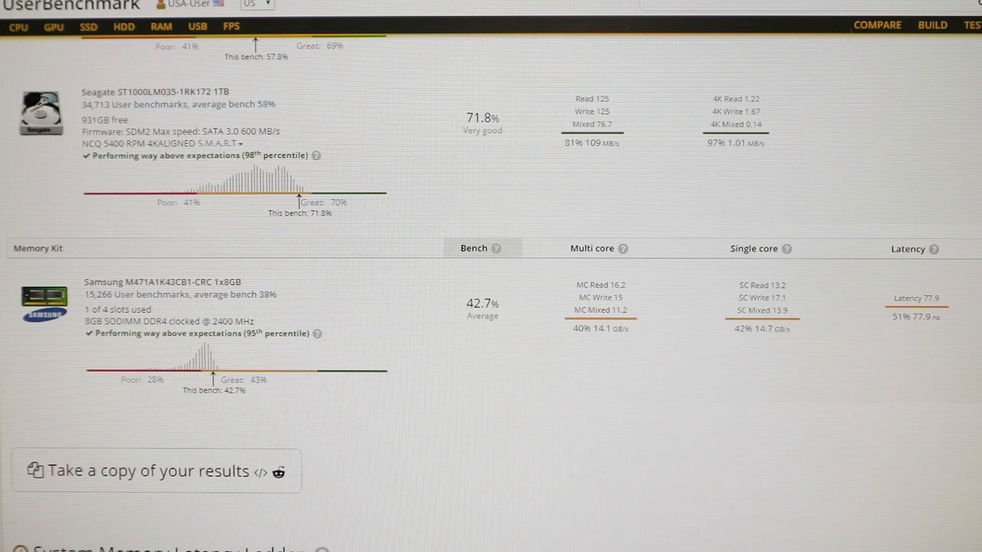
scroll("down", 3)
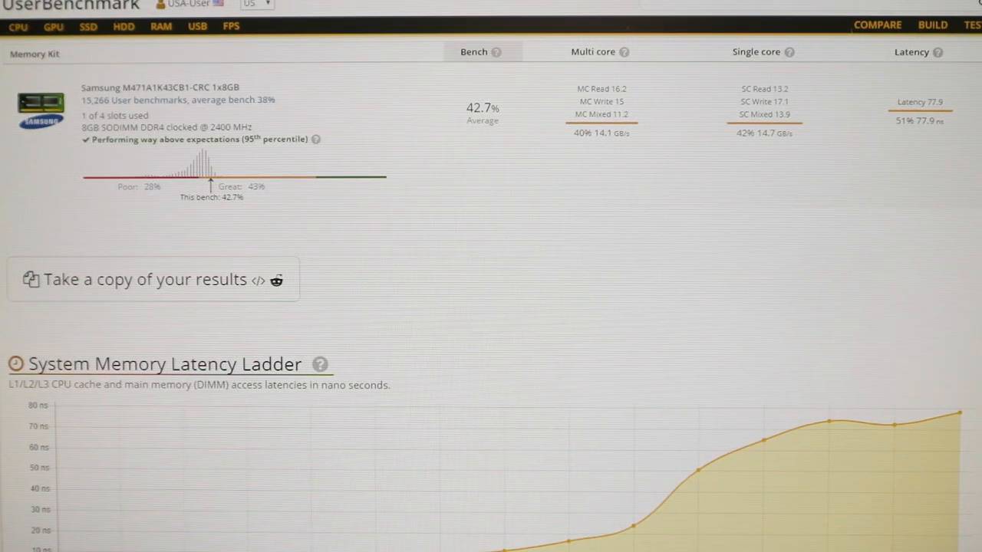
scroll("down", 3)
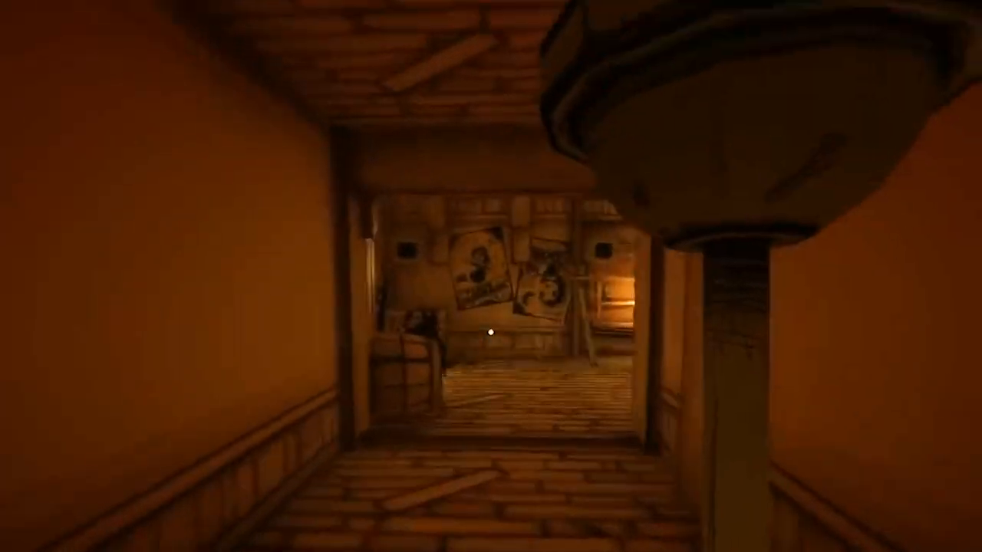
mouse_move(491, 331)
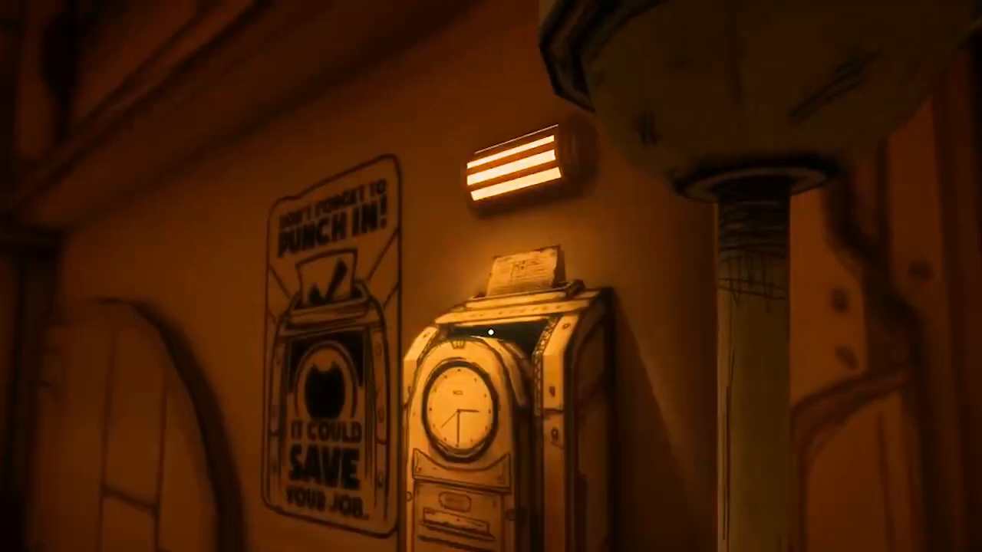
mouse_move(490, 331)
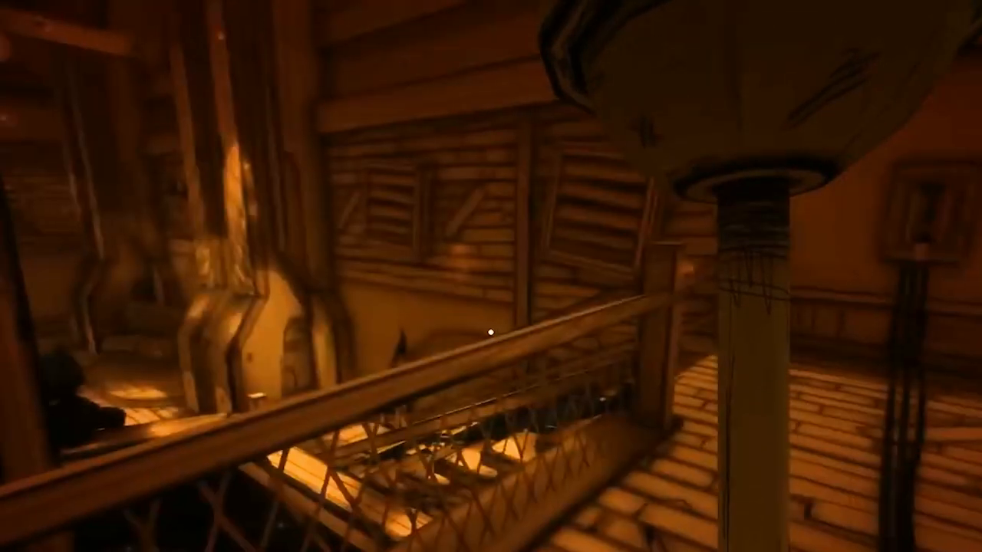